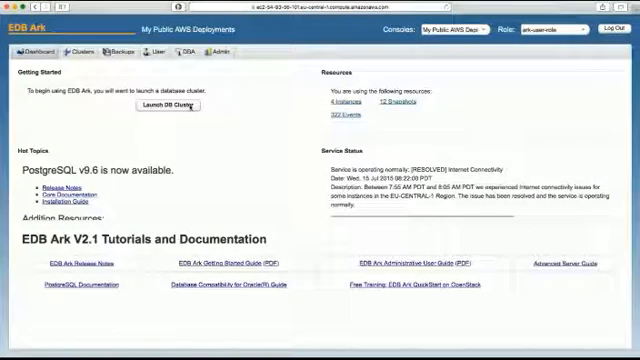
- Open the Create a new Server Cluster dialog via Launch DB Cluster, then close it
left_click(170, 106)
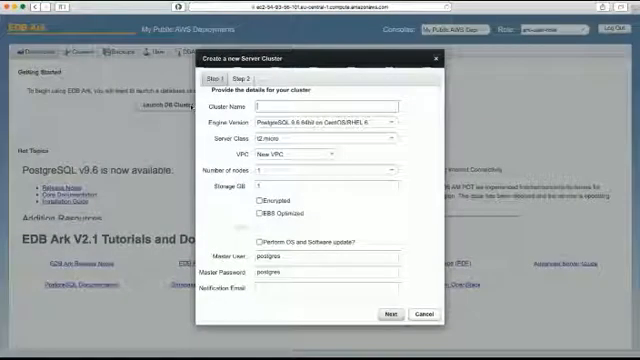
mouse_move(389, 250)
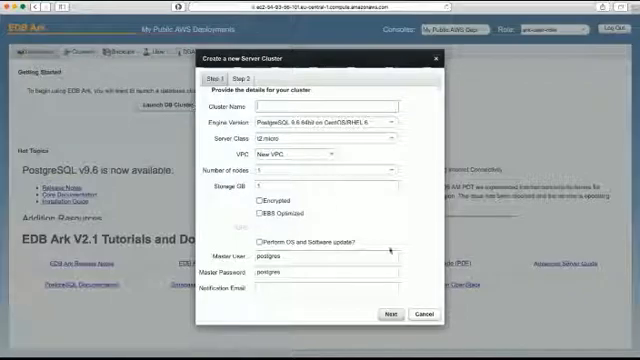
left_click(421, 313)
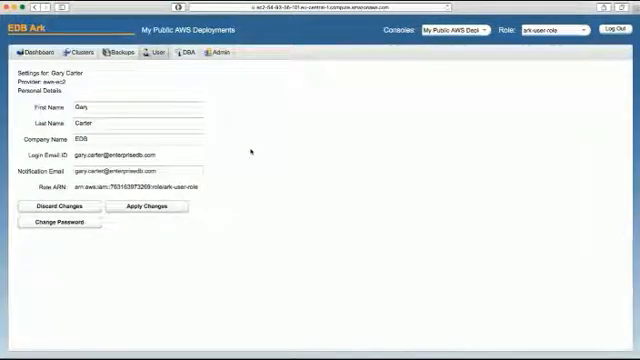
- Show the DBA tab's attached-volume table with its four eu-central-1 volumes
left_click(140, 103)
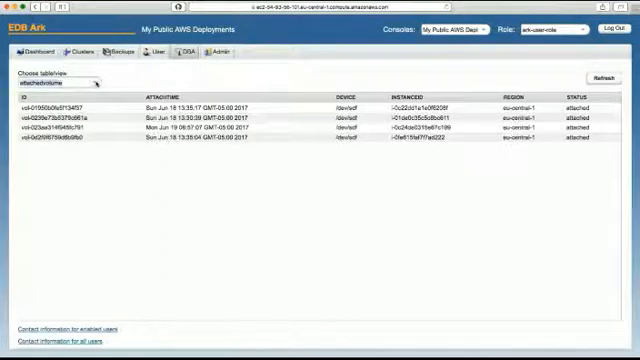
- Open the Admin tab showing the Console Switcher and Server Type Administration
left_click(60, 82)
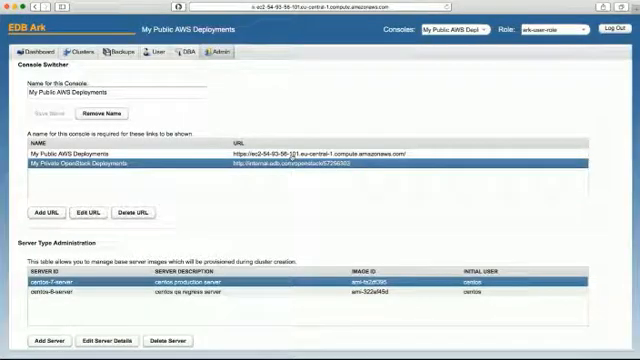
- Scroll the Admin page down to the DB Engine Administration table
left_click(130, 156)
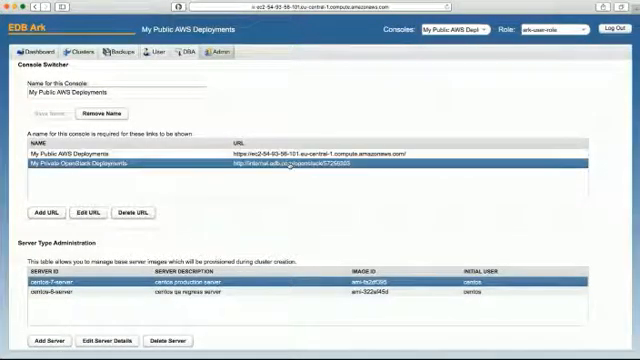
scroll("down", 3)
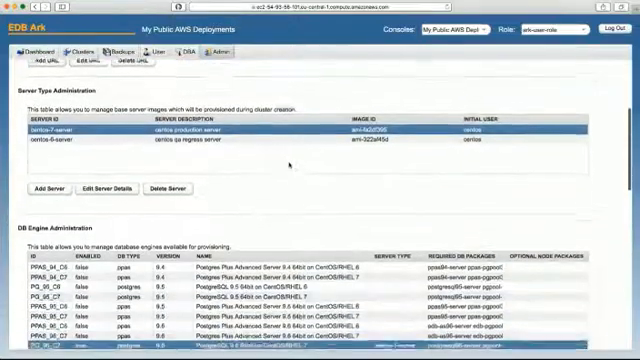